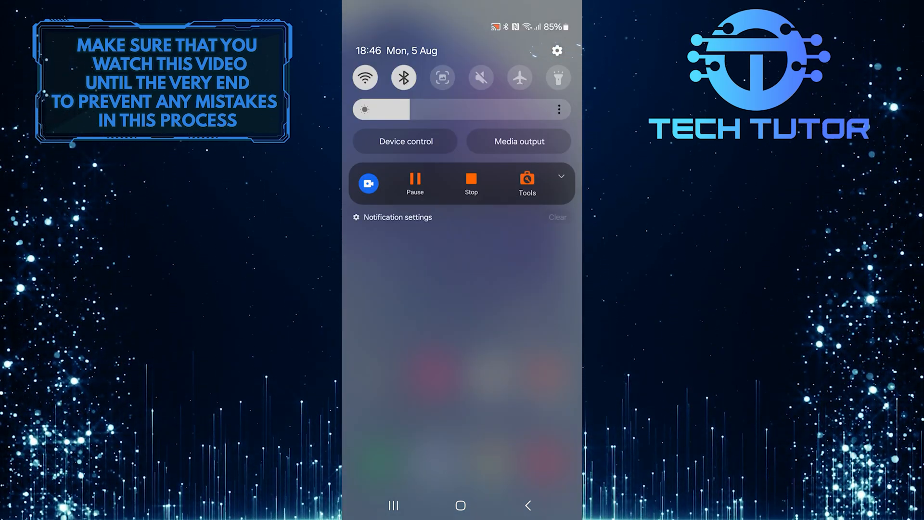
Go from the notification shade into Settings > Accessibility and reach Interaction and dexterity.
{"action": "left_click", "coordinate": [557, 51]}
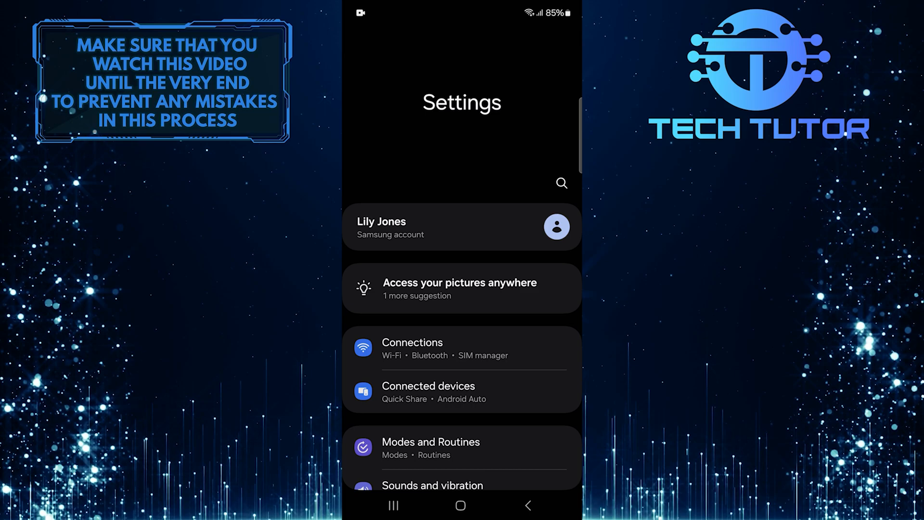
{"action": "scroll", "scroll_direction": "down", "scroll_amount": 3}
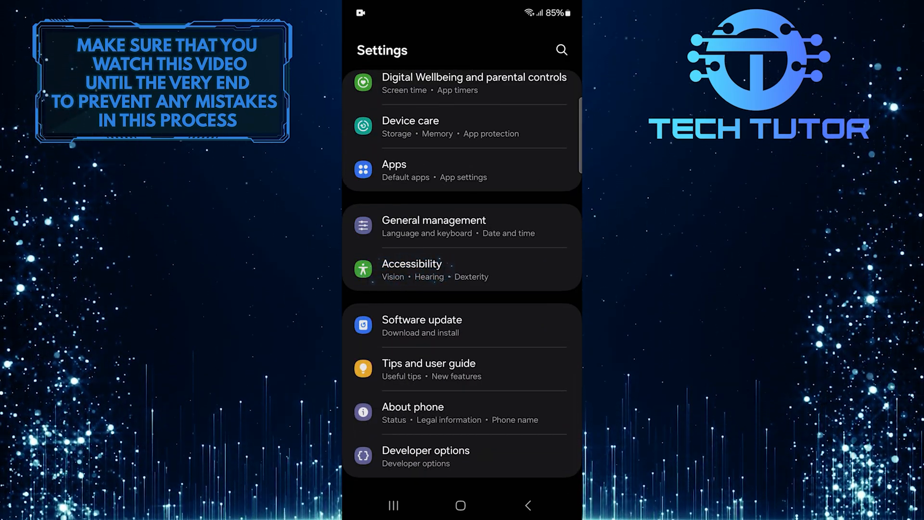
{"action": "left_click", "coordinate": [412, 264]}
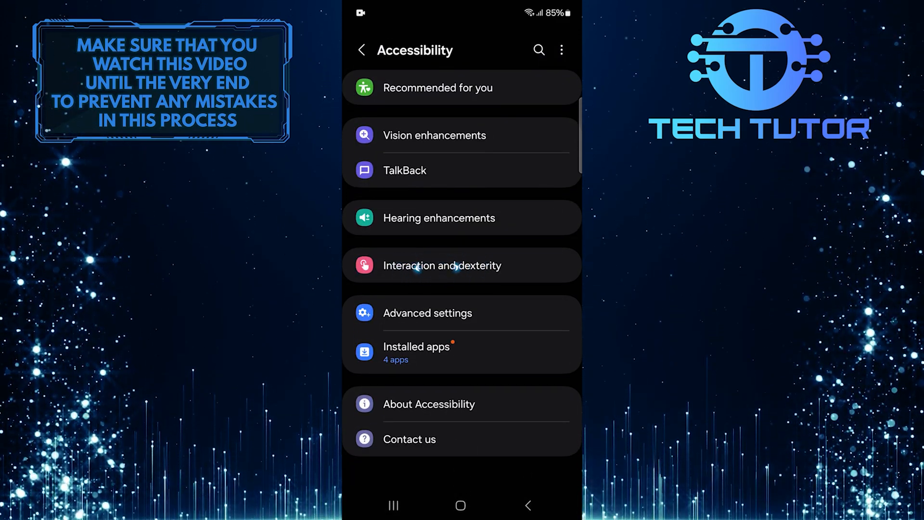
{"action": "left_click", "coordinate": [441, 265]}
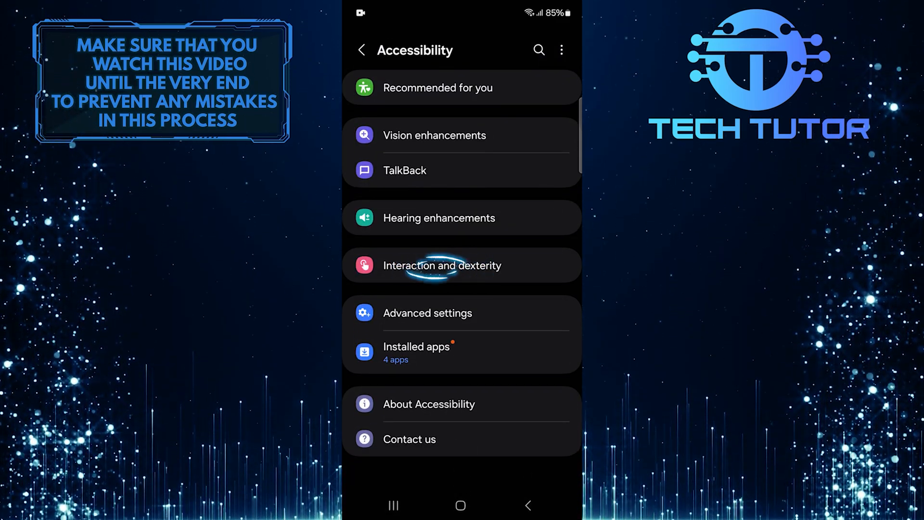
Enter Interaction and dexterity and bring up the Assistant menu full-control prompt.
{"action": "left_click", "coordinate": [442, 266]}
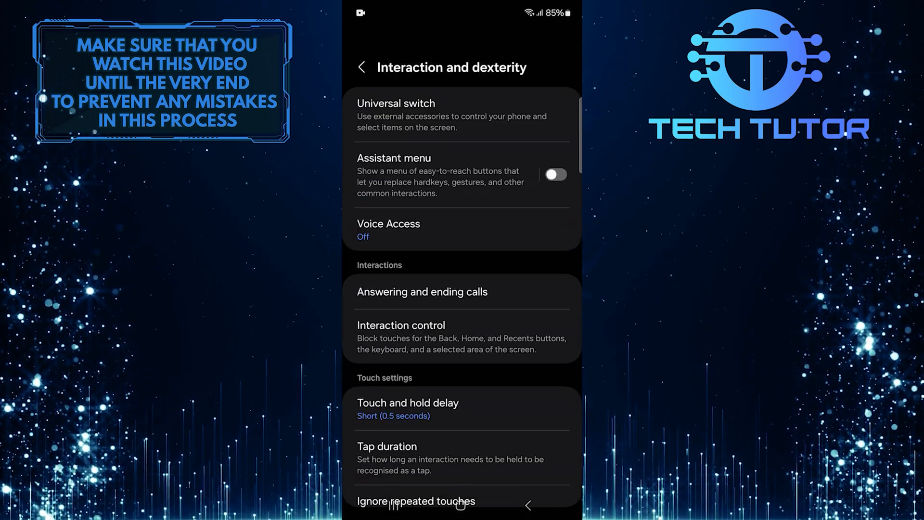
{"action": "scroll", "scroll_direction": "up", "scroll_amount": 3}
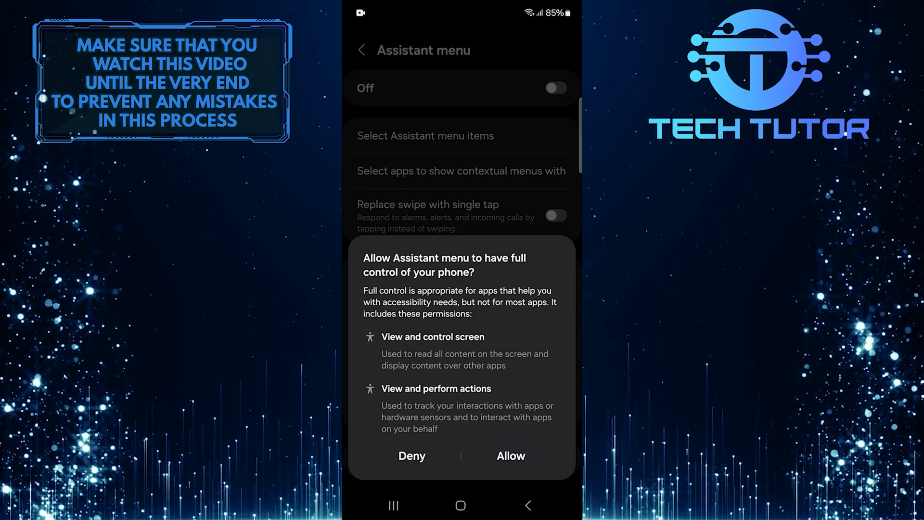
Allow full control so the Assistant menu switches on, then return to its page.
{"action": "left_click", "coordinate": [510, 456]}
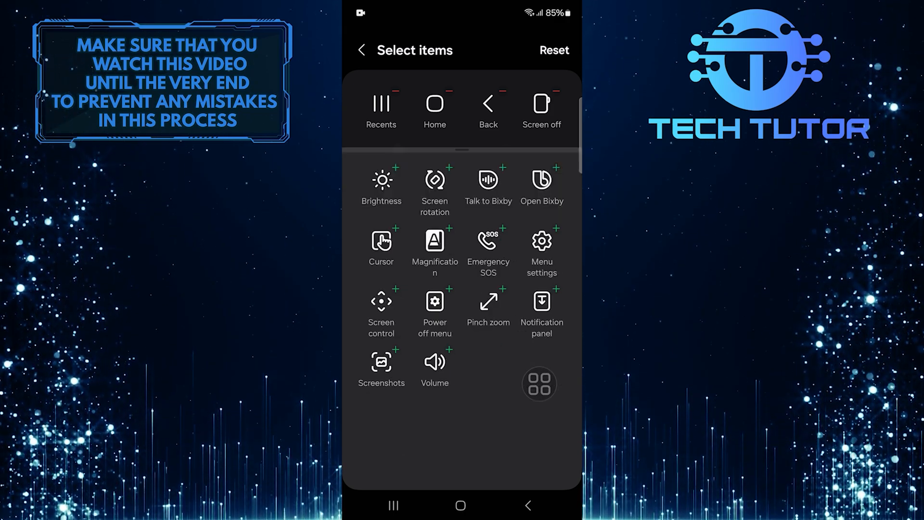
{"action": "left_click", "coordinate": [396, 95]}
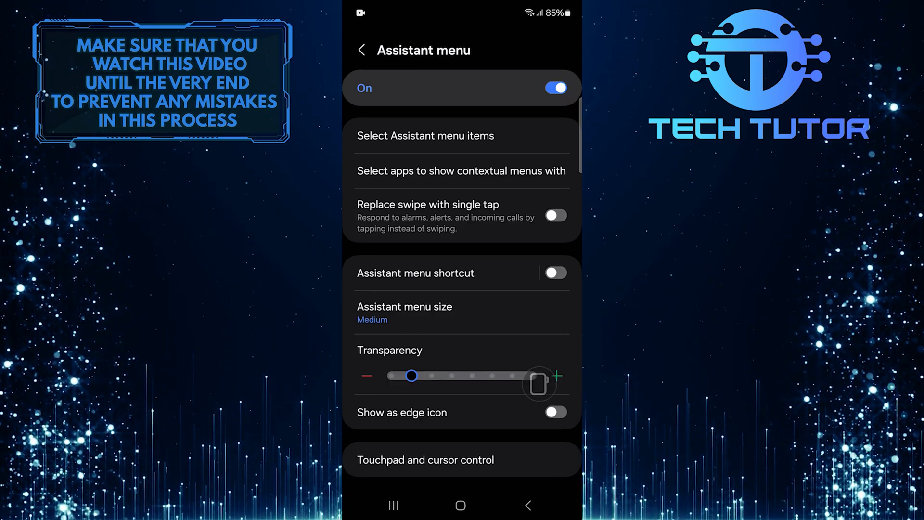
Enable Show as edge icon for the Assistant menu.
{"action": "left_click", "coordinate": [555, 412]}
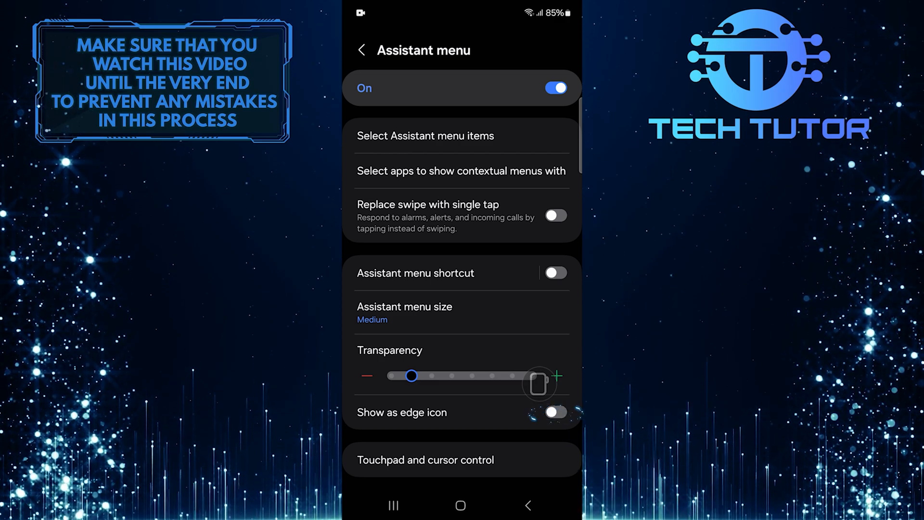
{"action": "left_click", "coordinate": [554, 412]}
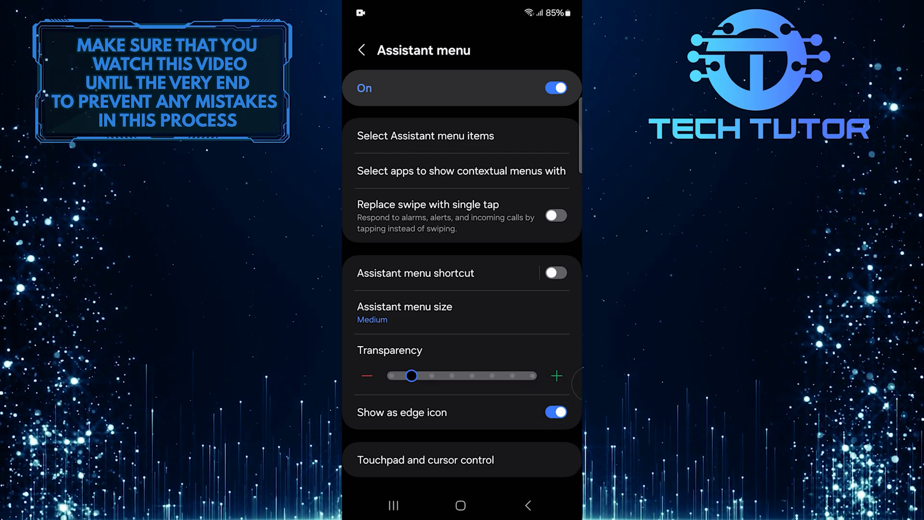
{"action": "mouse_move", "coordinate": [511, 319]}
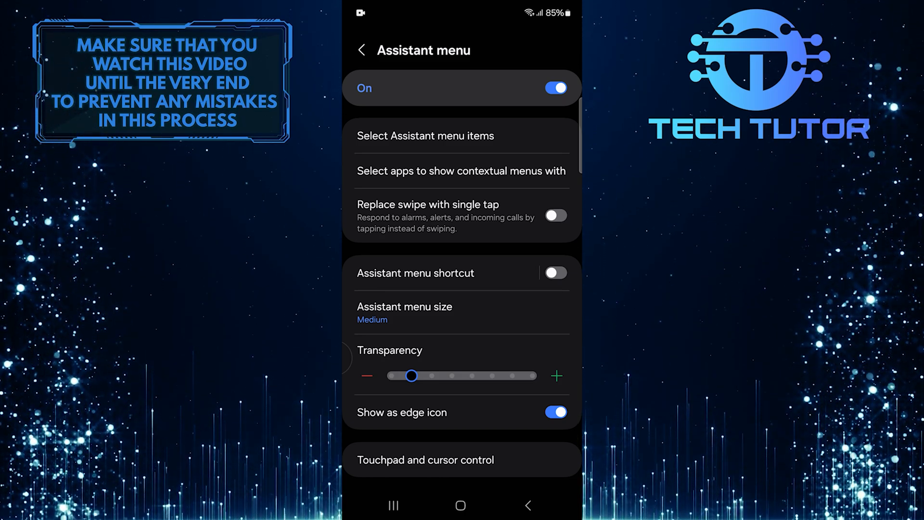
Return to the main Settings list and enter Advanced features.
{"action": "left_click", "coordinate": [361, 49]}
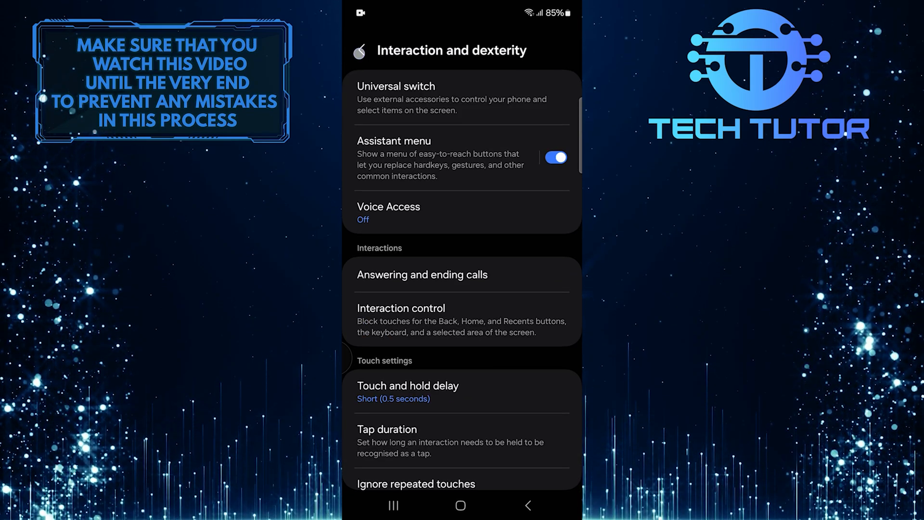
{"action": "left_click", "coordinate": [527, 505]}
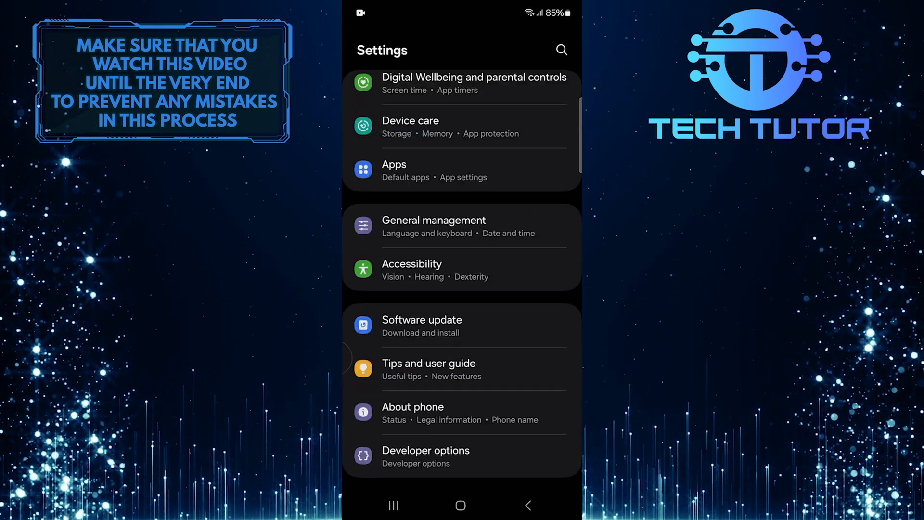
{"action": "scroll", "scroll_direction": "down", "scroll_amount": 3}
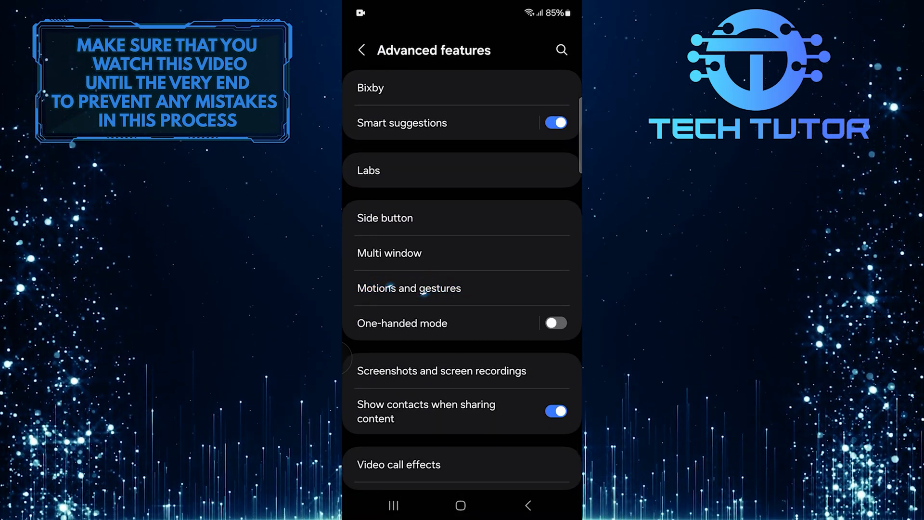
{"action": "left_click", "coordinate": [408, 288]}
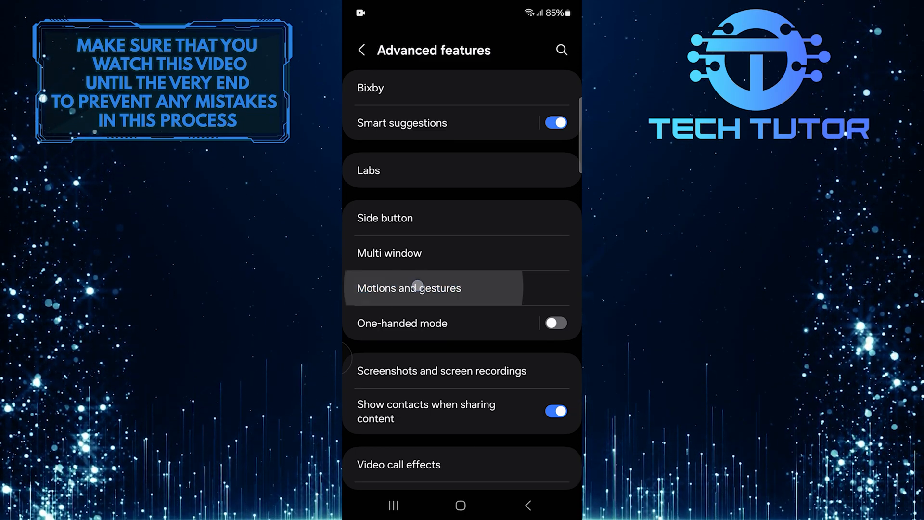
In Motions and gestures, switch on Double tap to turn off screen.
{"action": "left_click", "coordinate": [408, 288]}
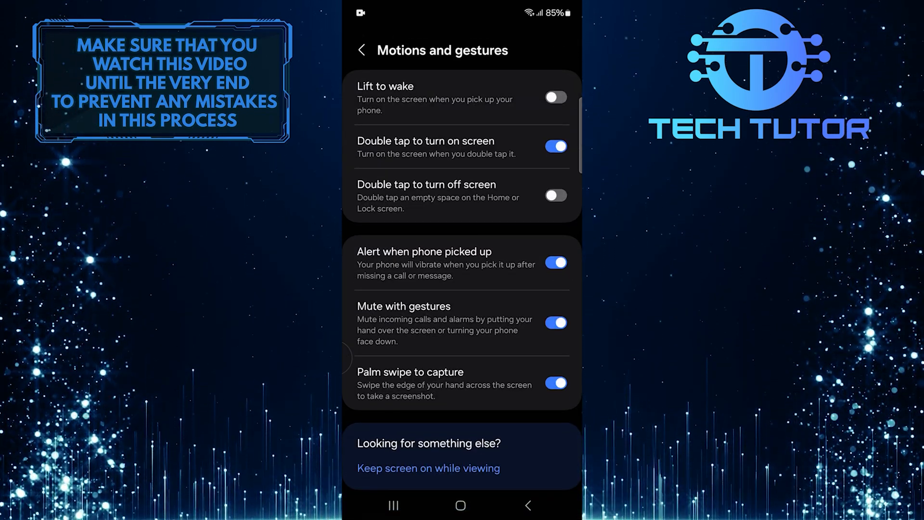
{"action": "left_click", "coordinate": [555, 196]}
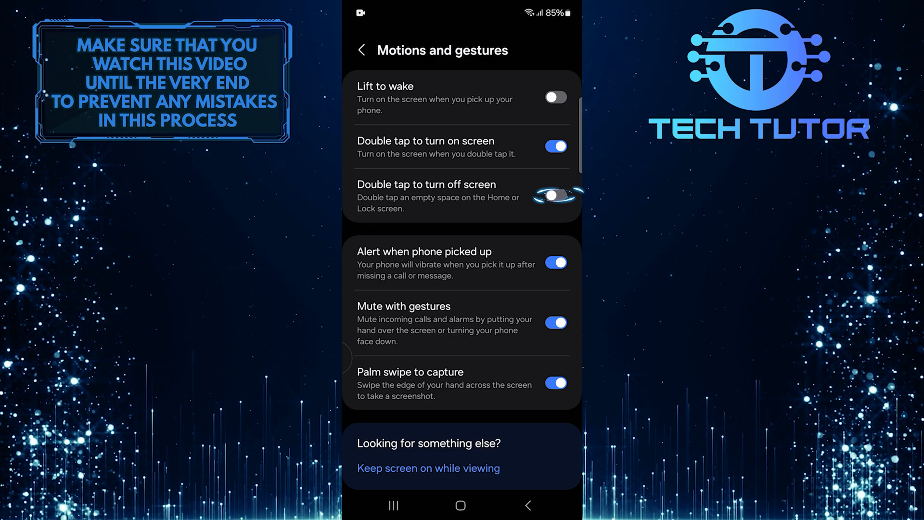
{"action": "left_click", "coordinate": [555, 195]}
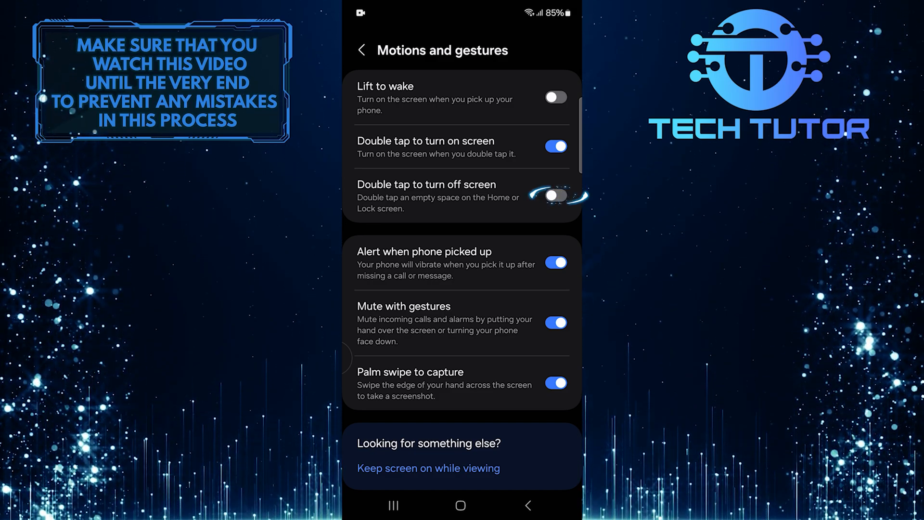
{"action": "left_click", "coordinate": [555, 196]}
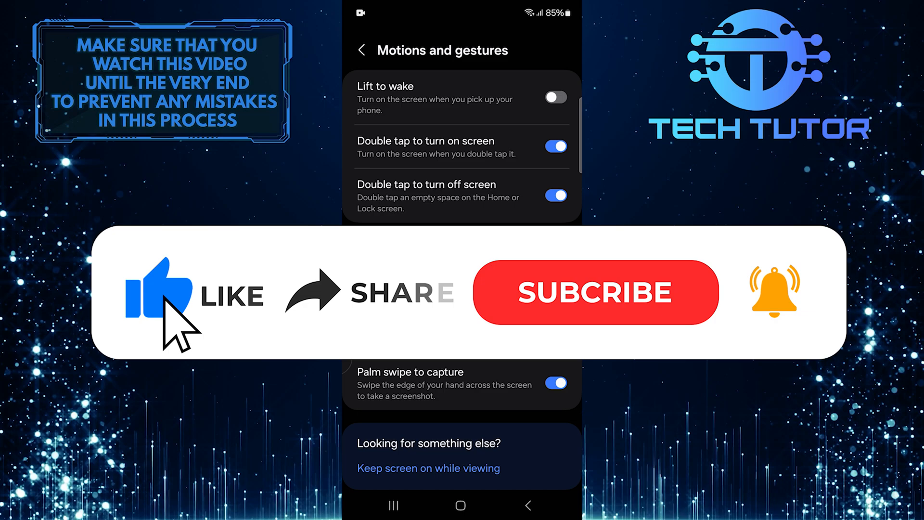
{"action": "mouse_move", "coordinate": [328, 322]}
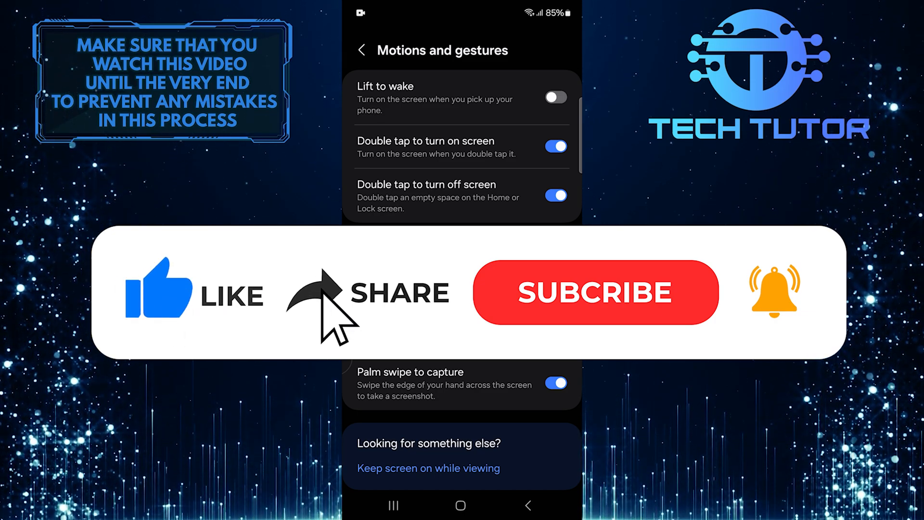
{"action": "left_click", "coordinate": [595, 292]}
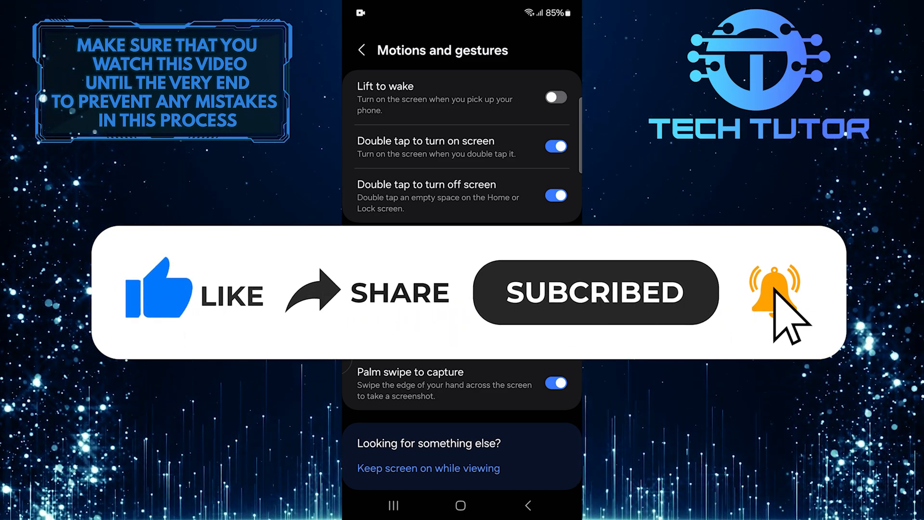